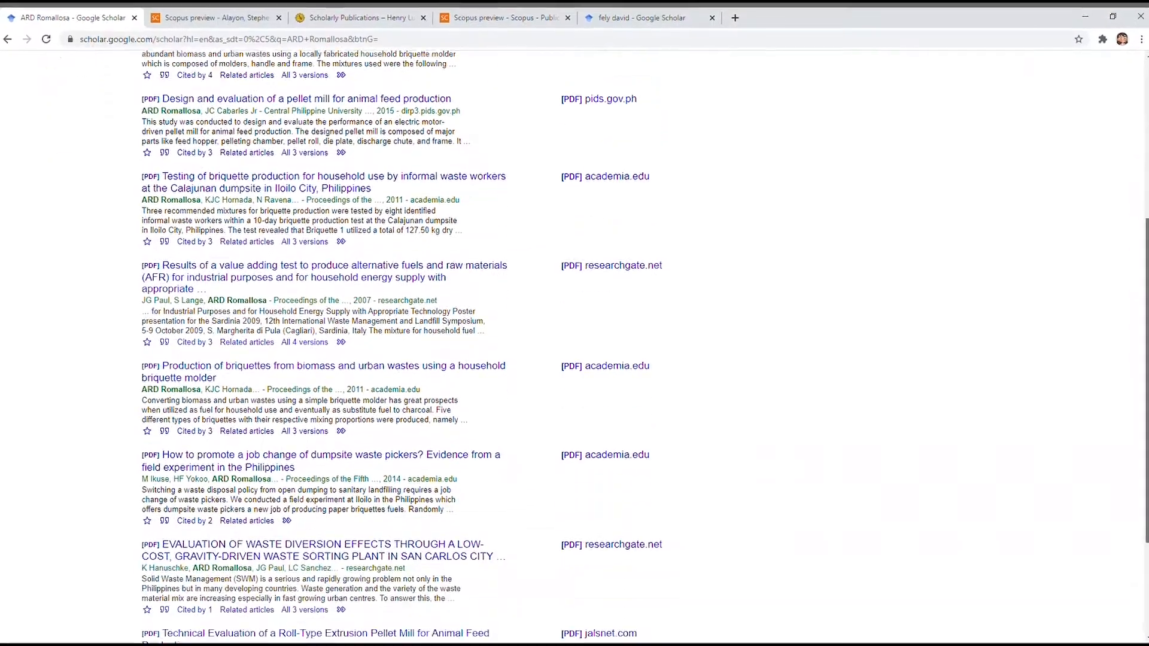
# Finish scanning the briquette and pellet mill results, then switch to the Central Philippine University researcher's profile tab.
pyautogui.scroll(-3)
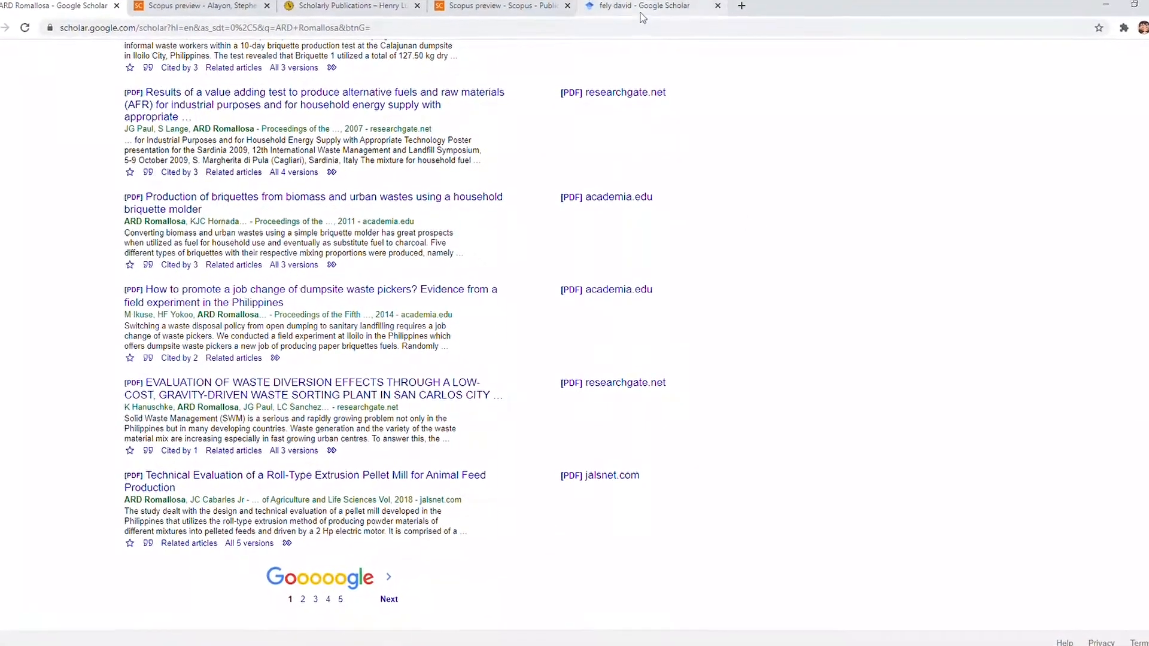
pyautogui.click(645, 6)
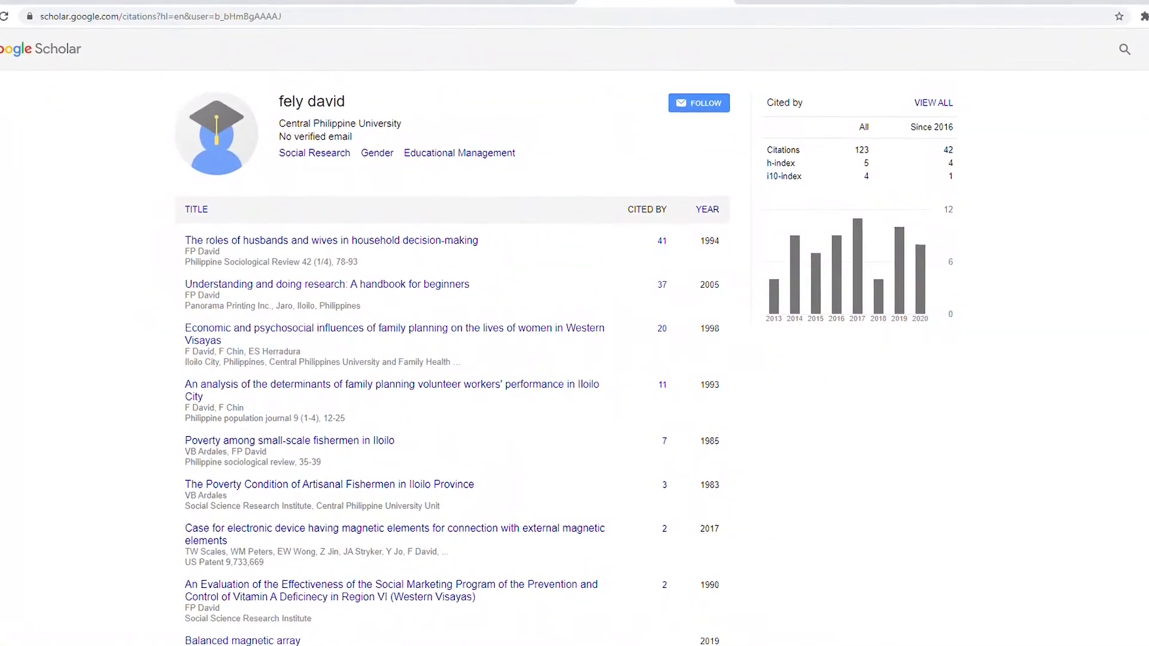
# Scroll through the citation metrics, Scopus author page and ORCID record down to its three works.
pyautogui.scroll(-3)
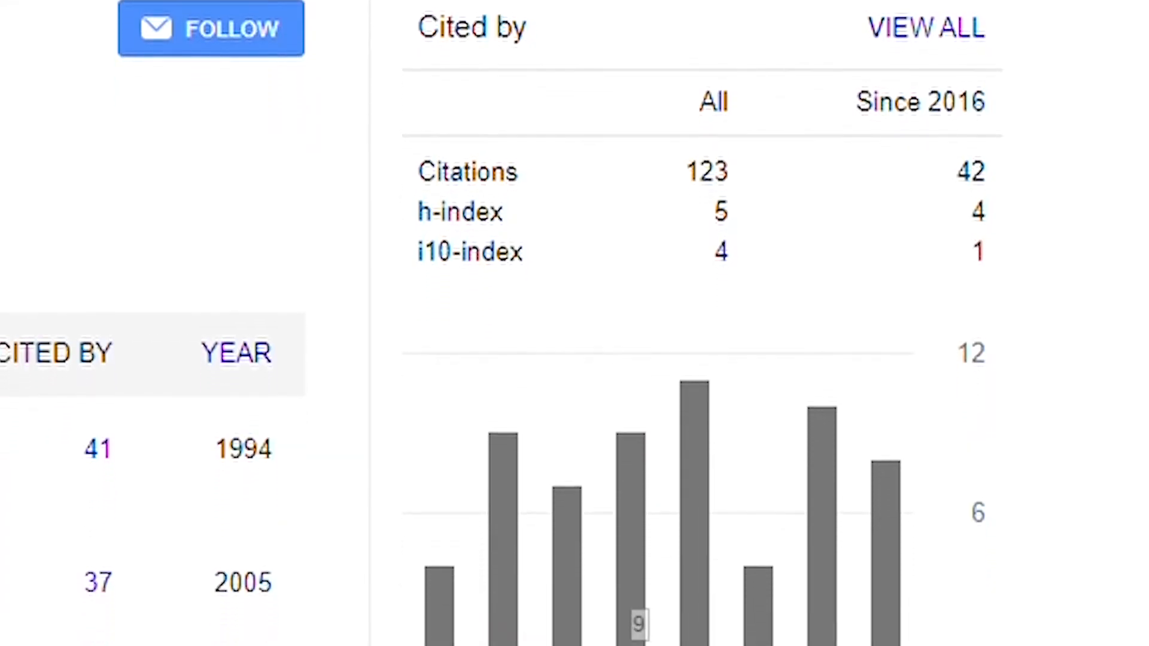
pyautogui.scroll(-3)
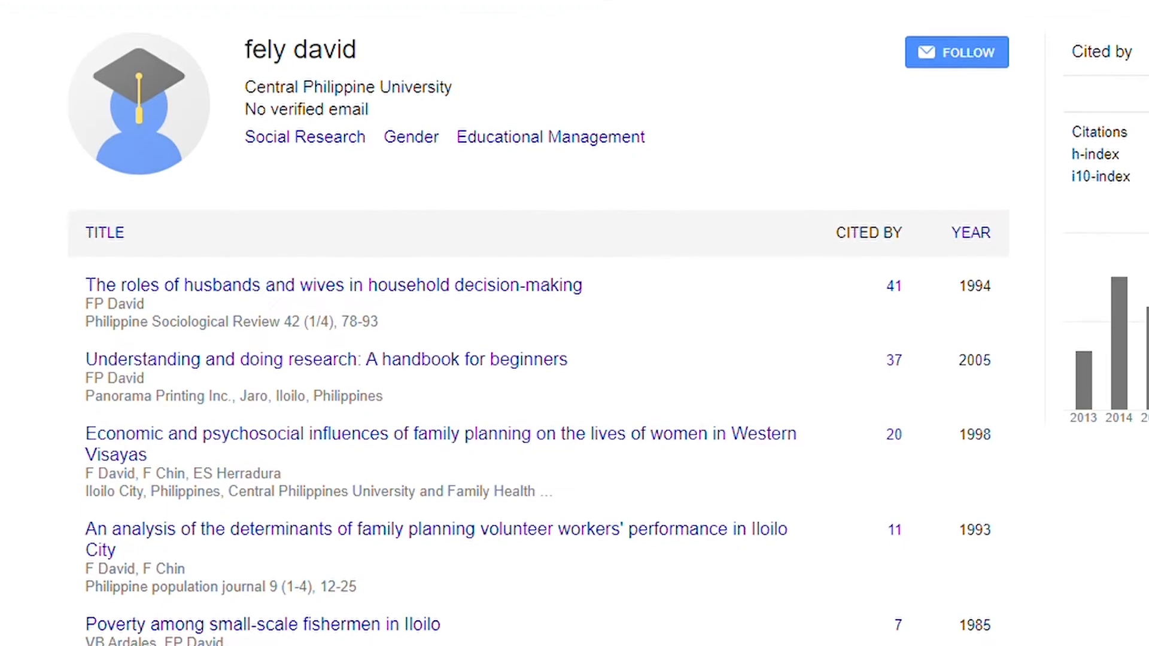
pyautogui.scroll(-3)
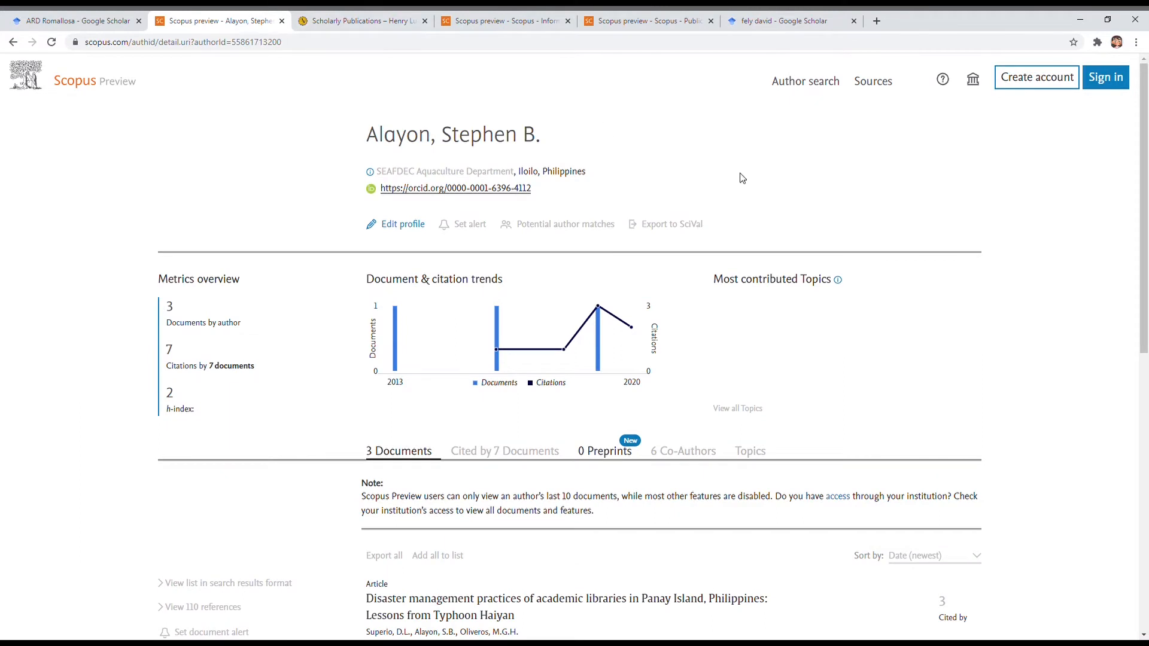
pyautogui.scroll(-3)
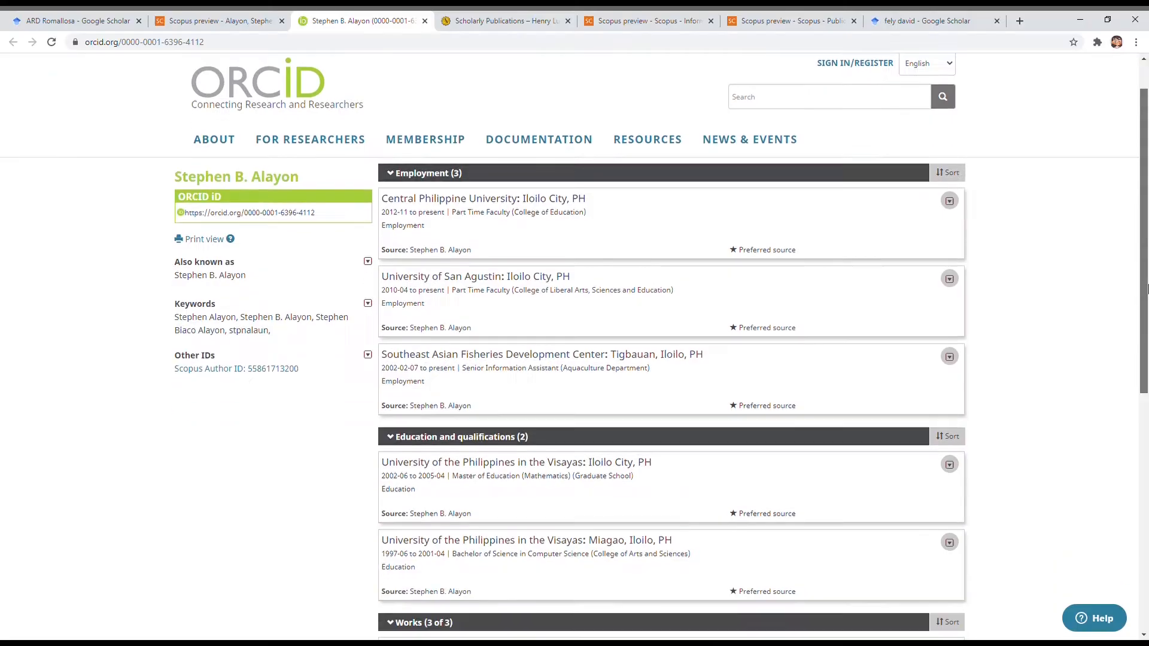
pyautogui.scroll(-3)
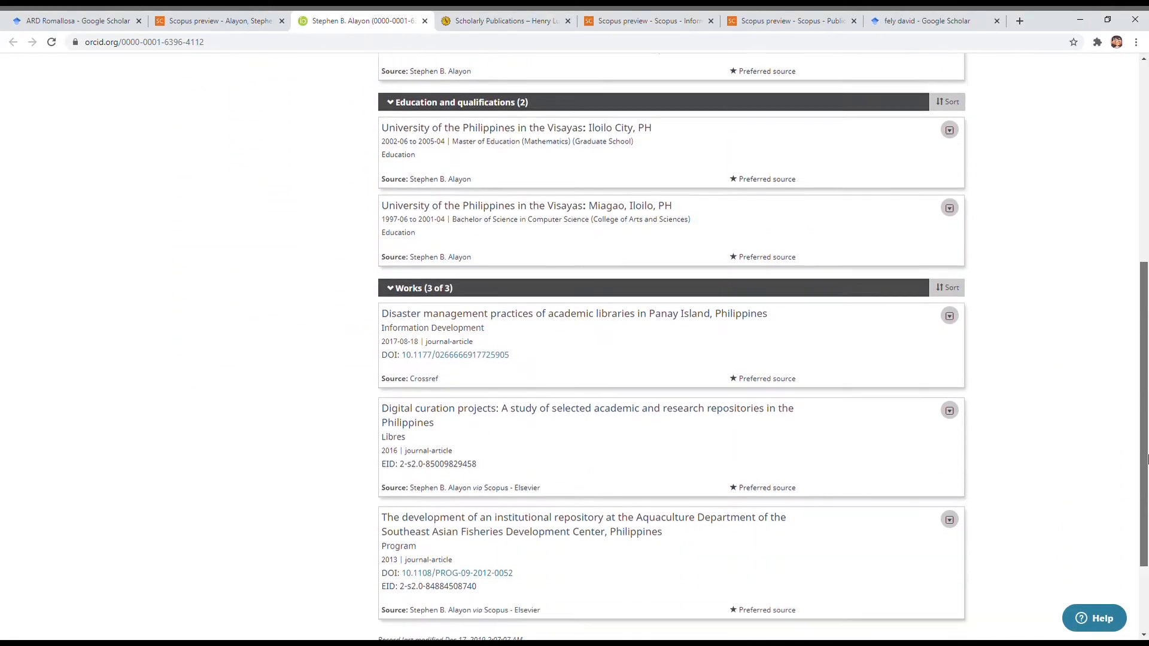